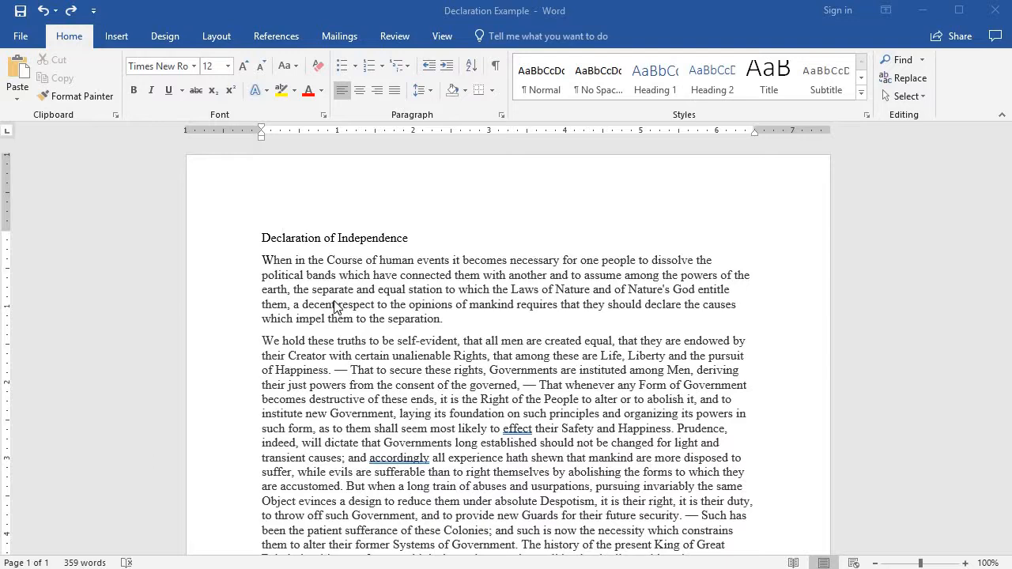
mouse_move(324, 271)
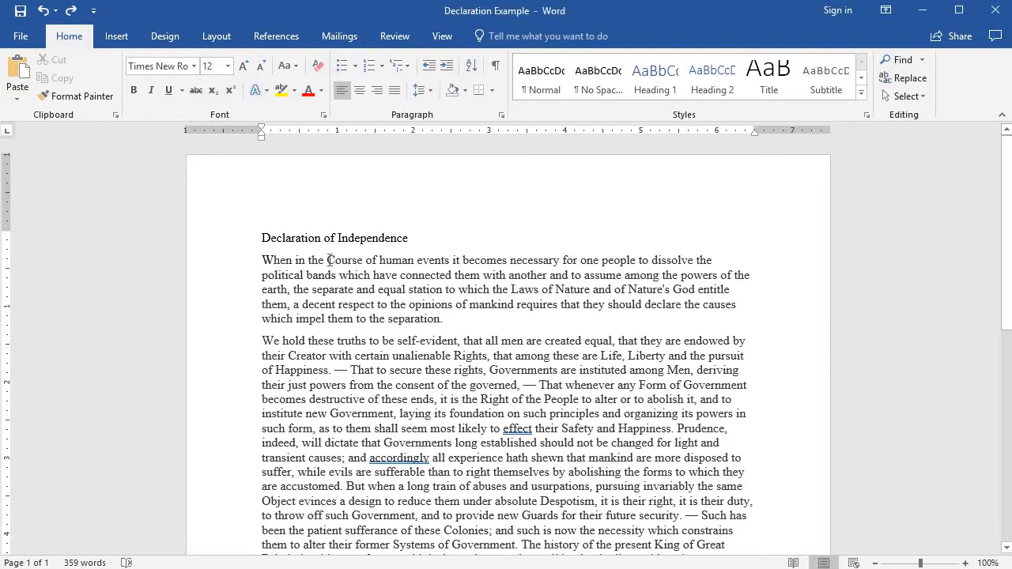
Cut 'Course of human events … equal station' and paste it after 'separation.' ending the first paragraph
drag(326, 259, 381, 275)
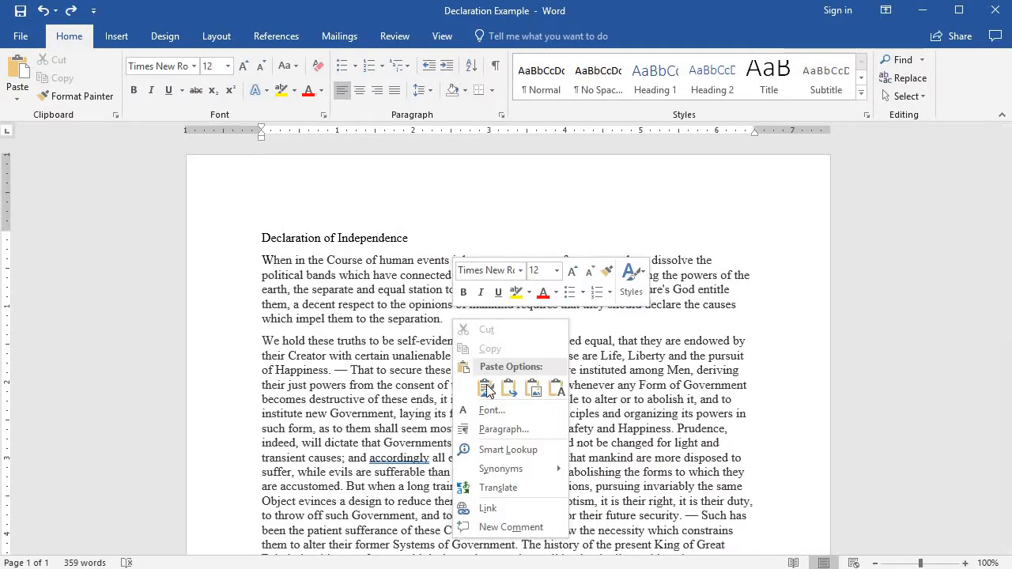
click(487, 386)
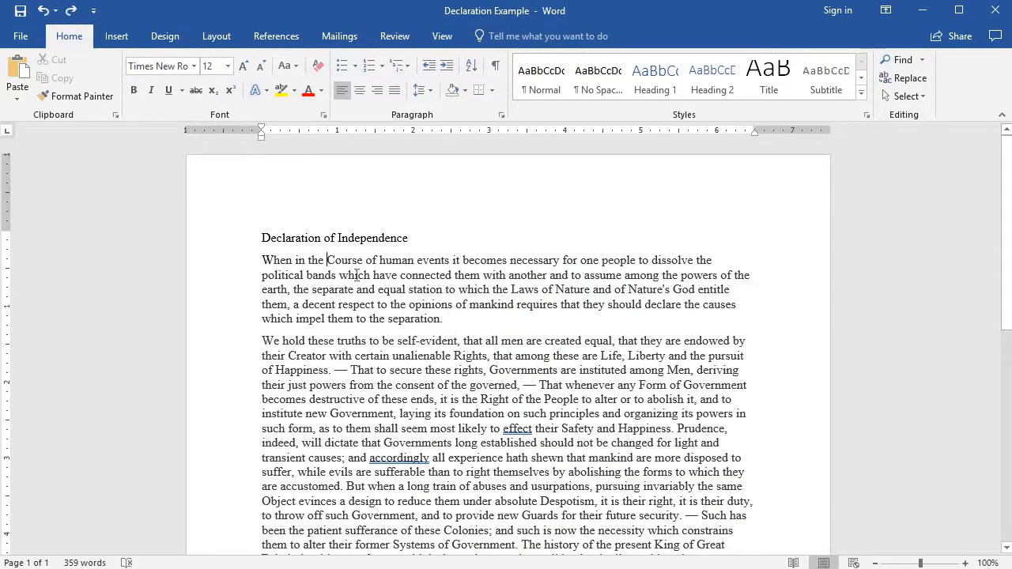
drag(326, 259, 405, 290)
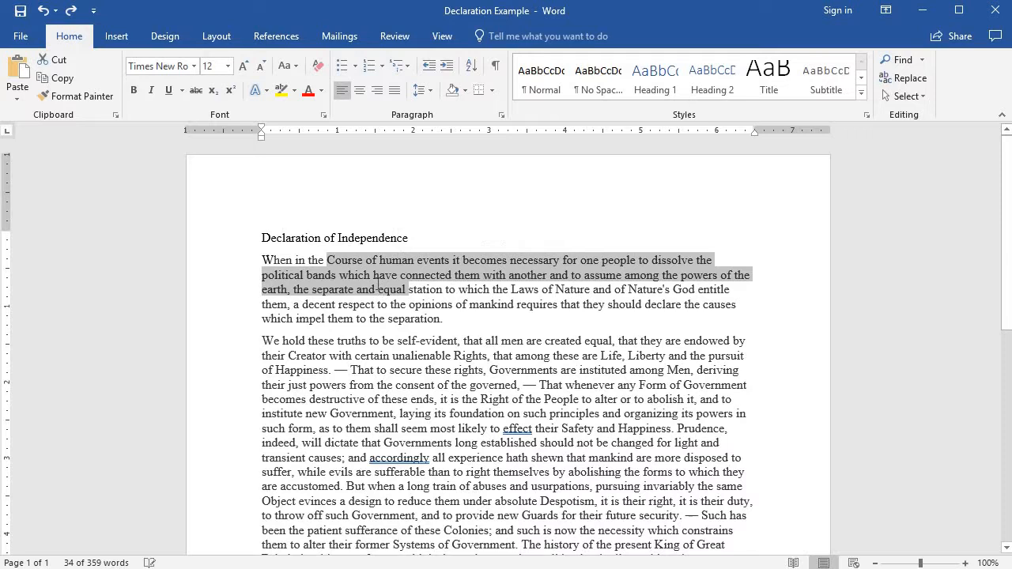
click(369, 267)
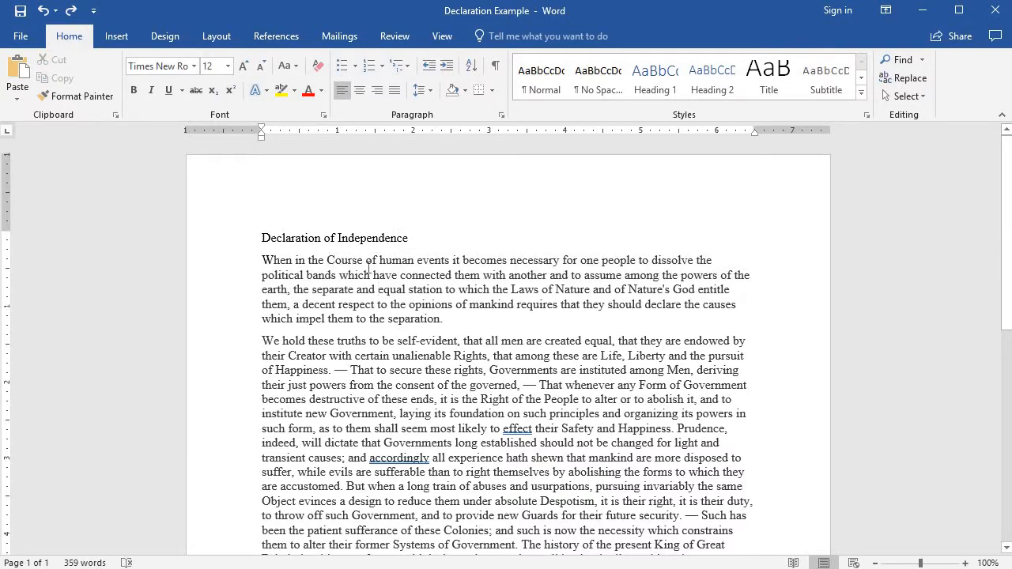
drag(326, 259, 445, 288)
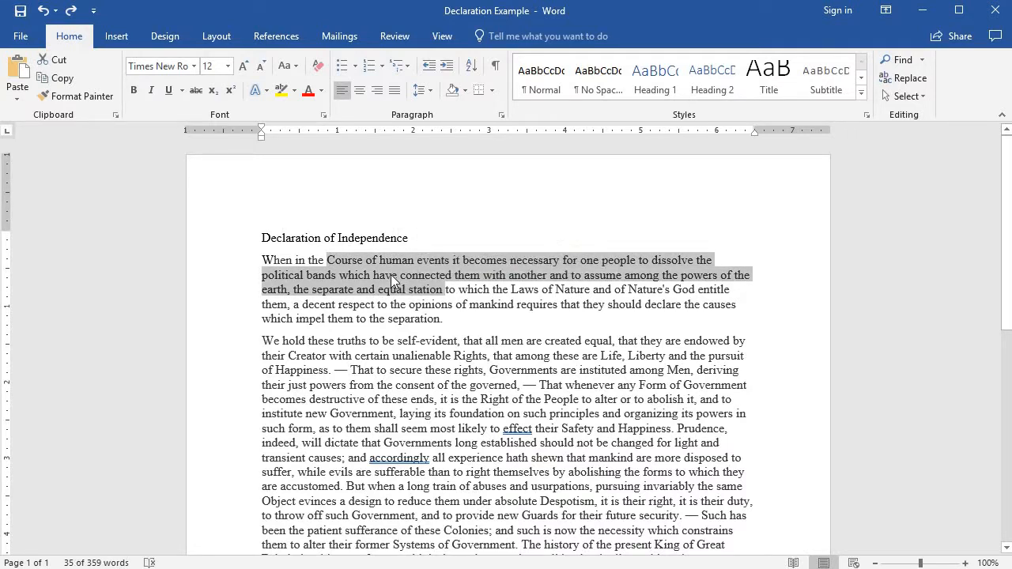
key(Delete)
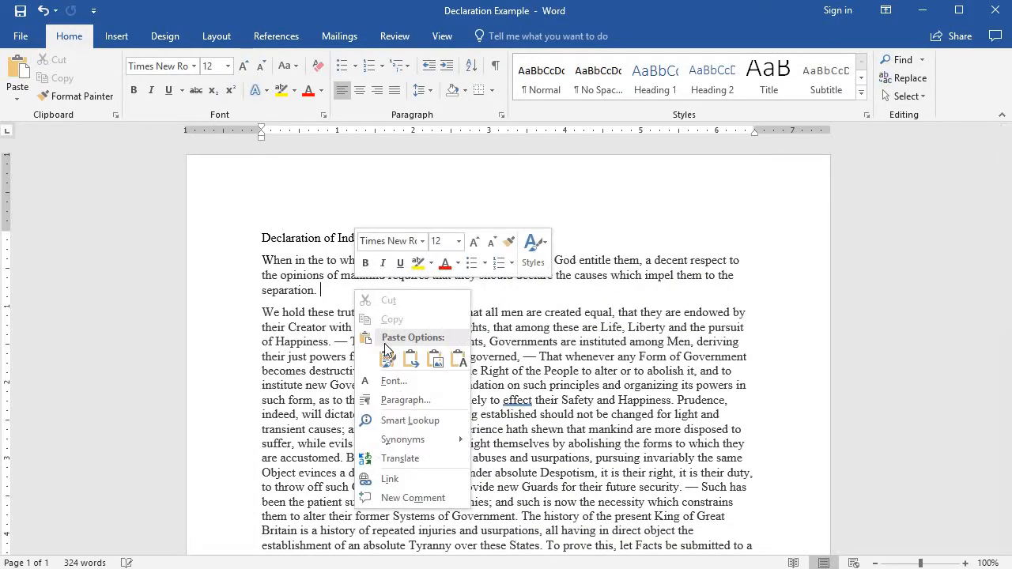
click(387, 359)
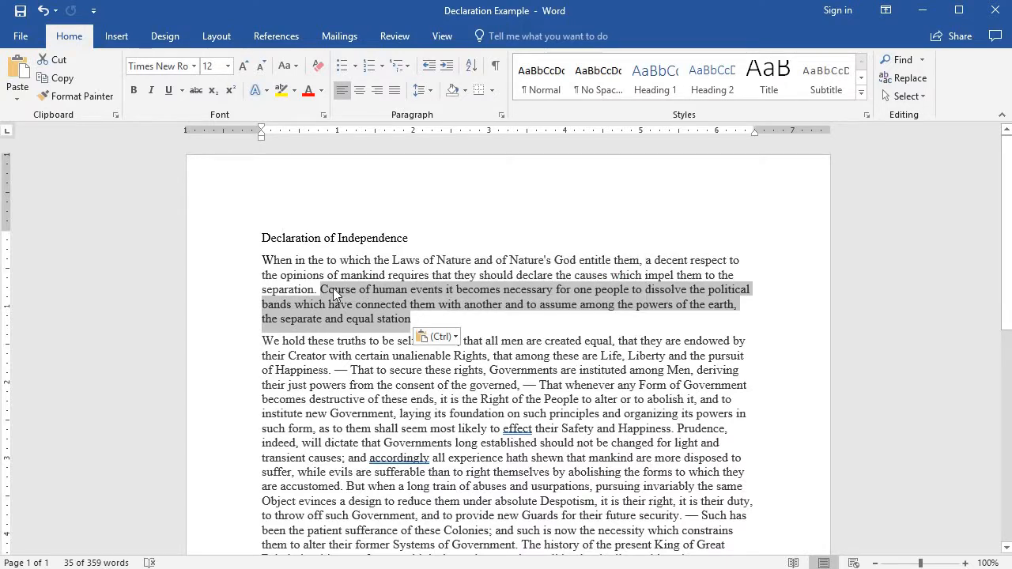
mouse_move(381, 385)
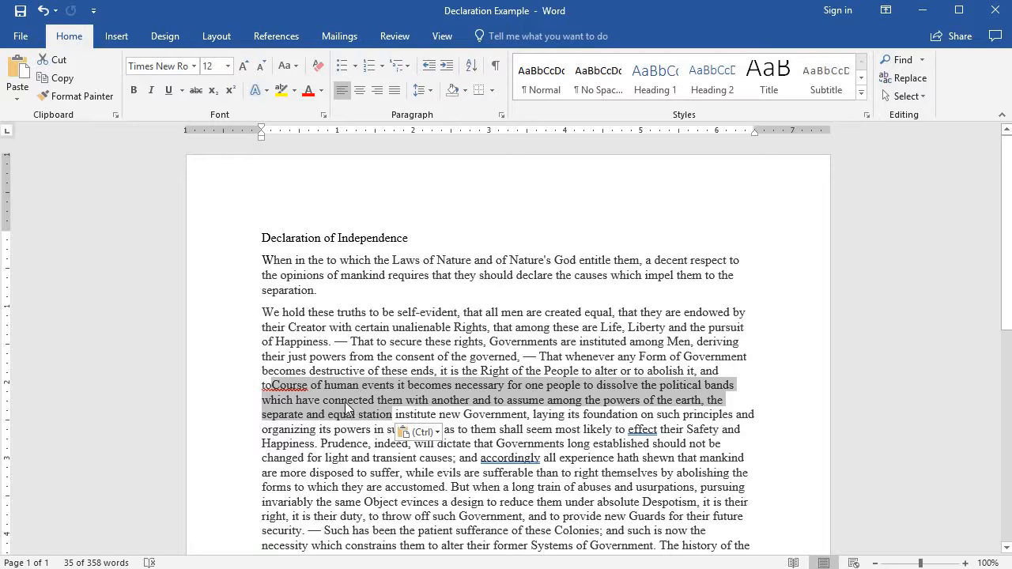
mouse_move(337, 389)
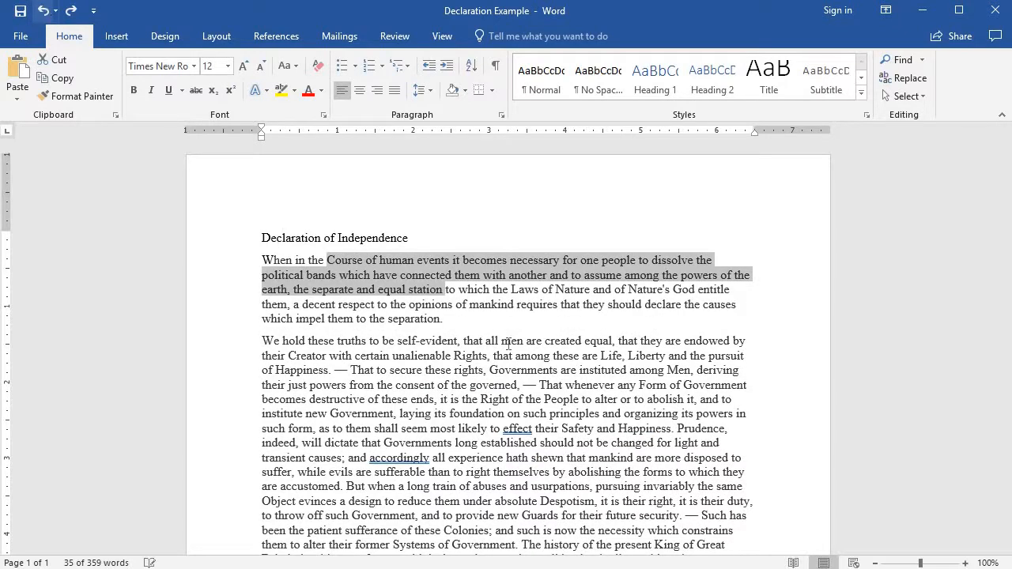
Deselect the restored 'Course of human events … equal station' passage in the opening sentence
click(353, 370)
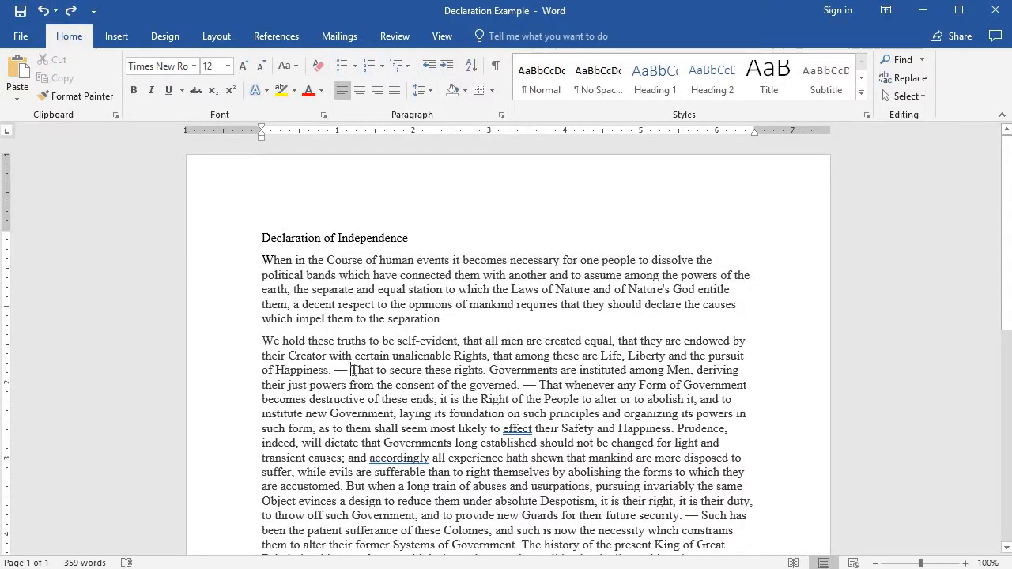
Select the passage 'That to secure these rights … institute new Government,' in the second paragraph
drag(351, 370, 400, 413)
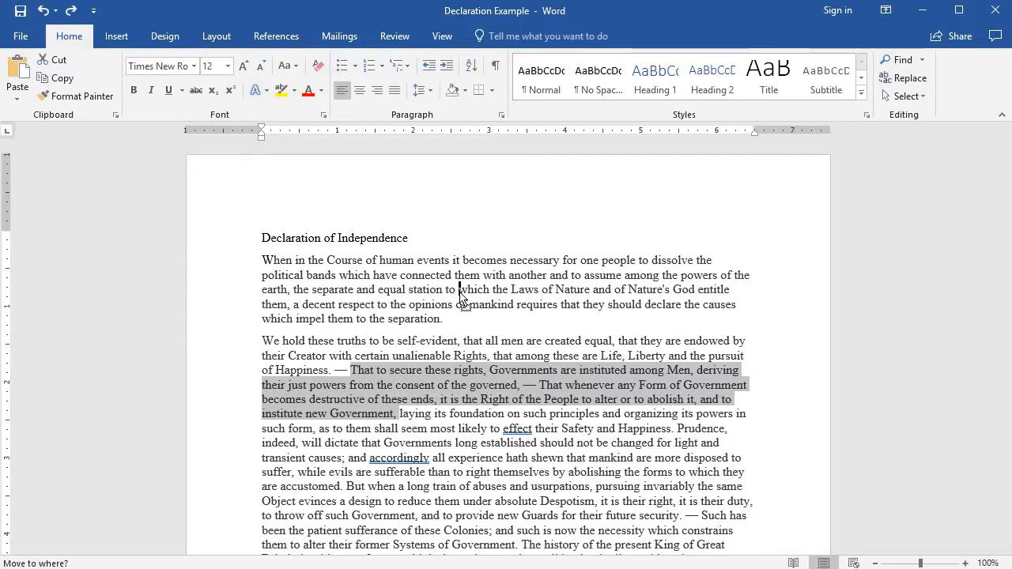
mouse_move(485, 301)
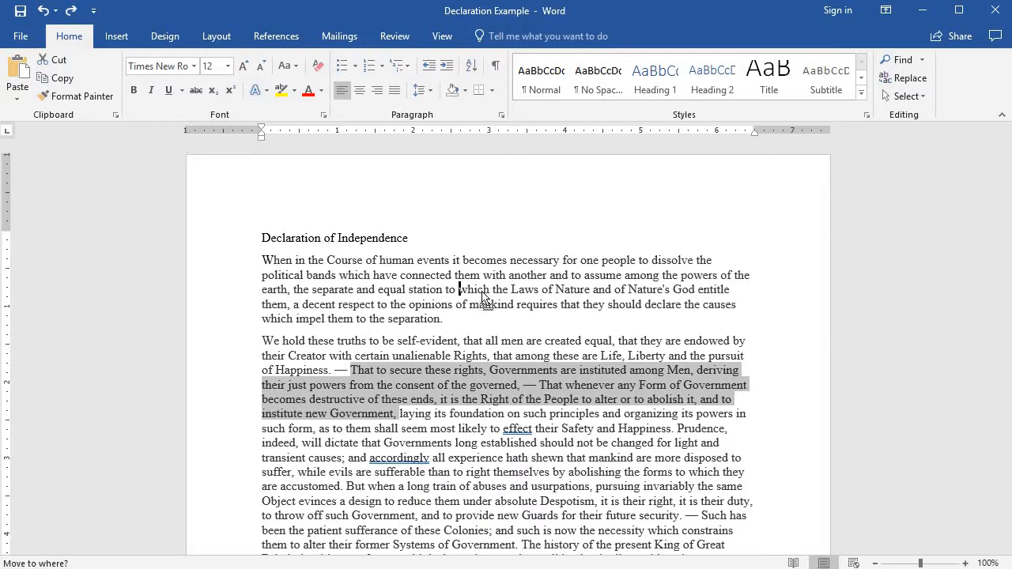
mouse_move(494, 296)
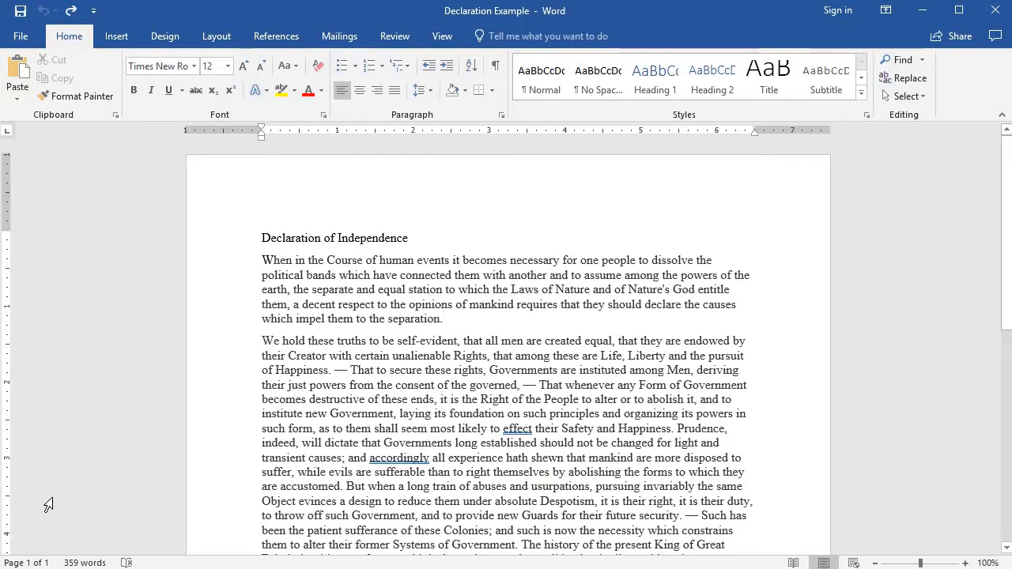
click(450, 319)
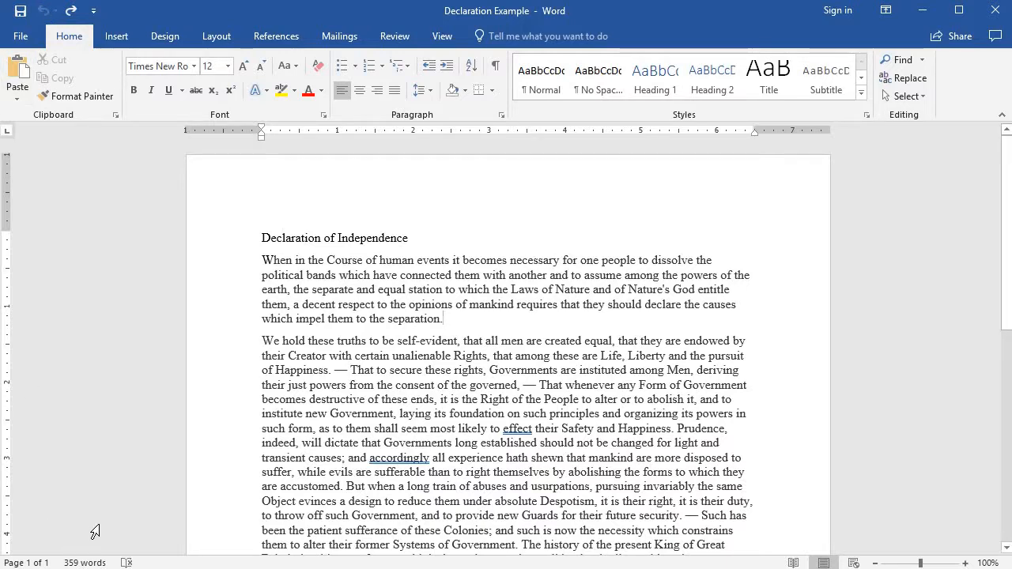